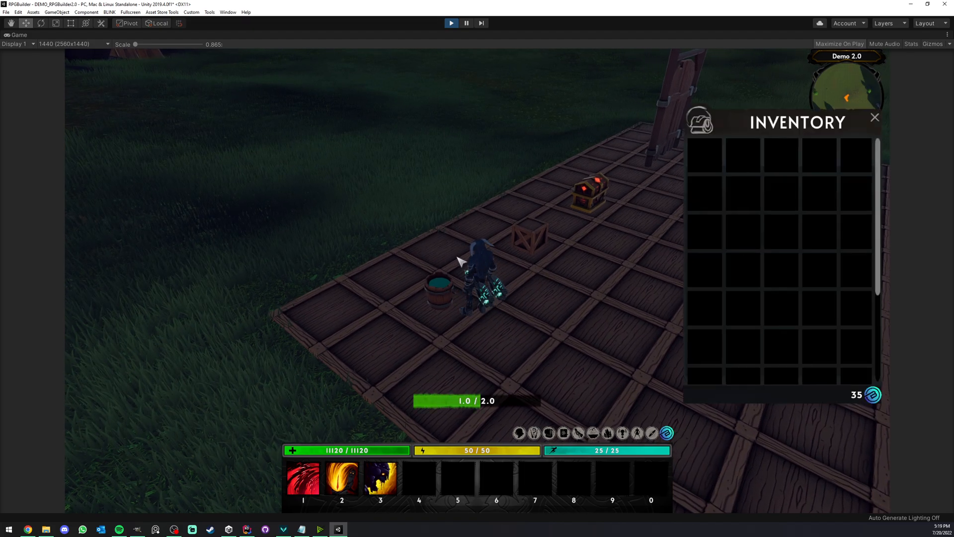
- Use the bucket's water, restart Play mode, use it again, then stop playing
{"action": "left_click", "coordinate": [587, 192]}
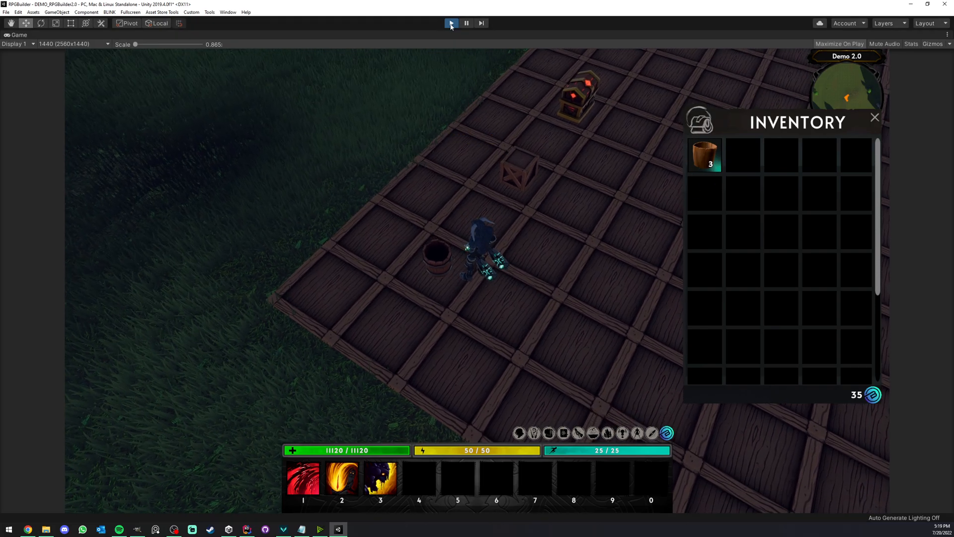
{"action": "left_click", "coordinate": [450, 23]}
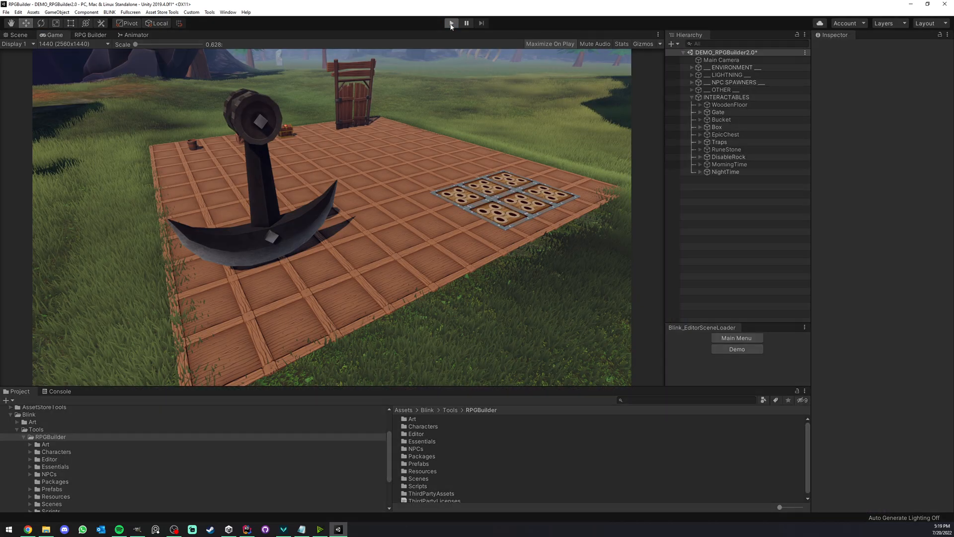
{"action": "left_click", "coordinate": [451, 23]}
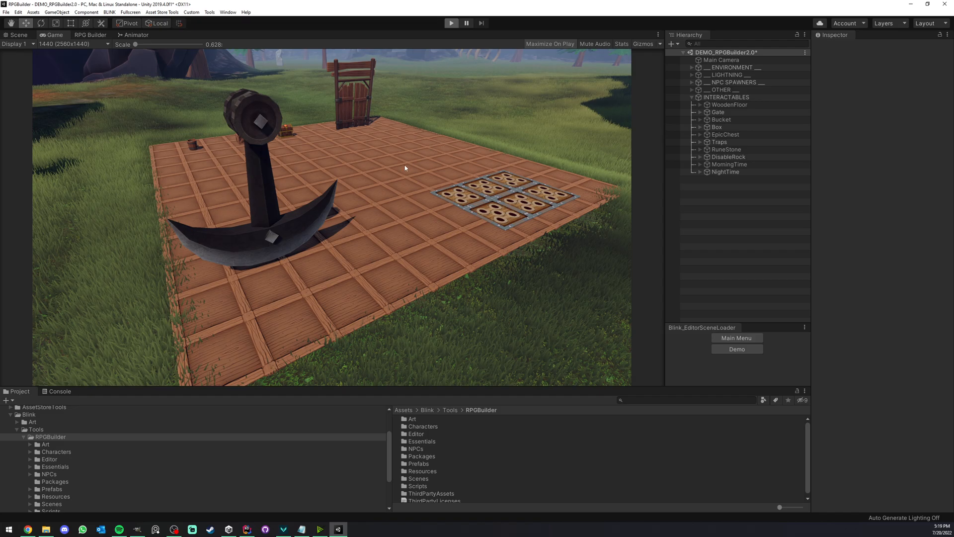
{"action": "left_click", "coordinate": [451, 24]}
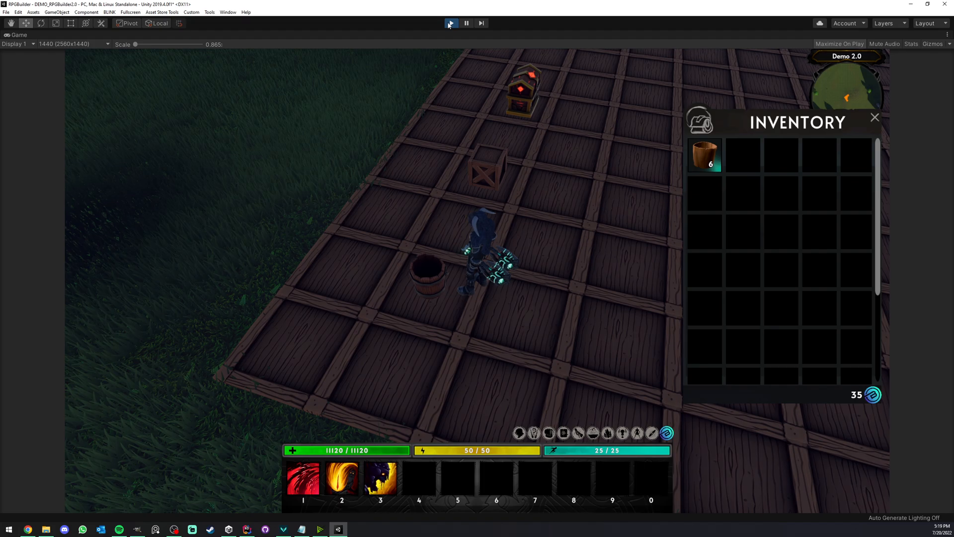
{"action": "left_click", "coordinate": [450, 23]}
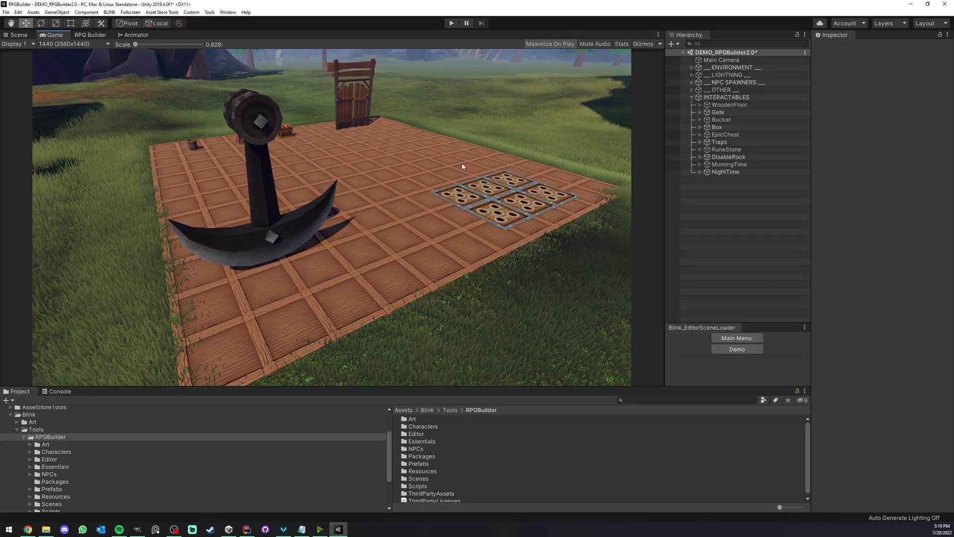
{"action": "mouse_move", "coordinate": [410, 188]}
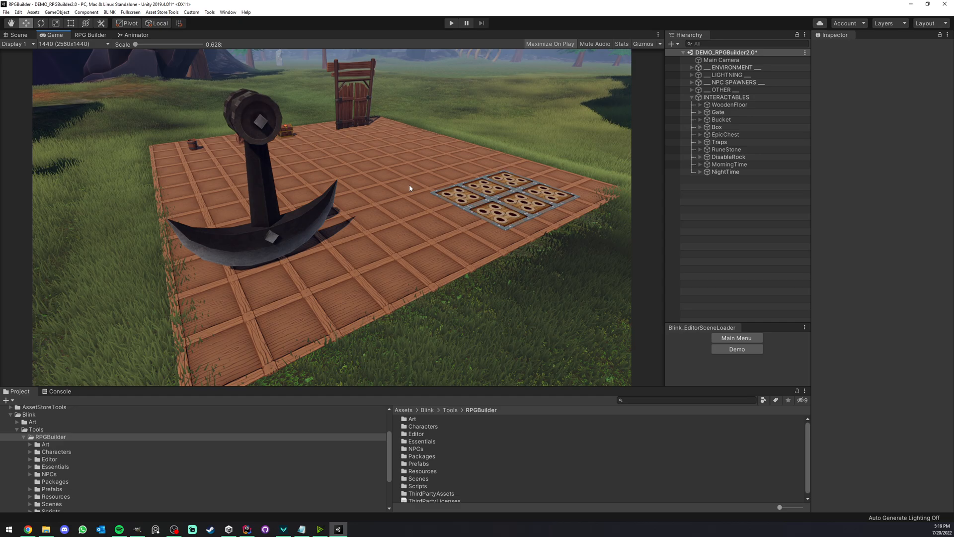
- Give the Bucket an Interactable Object Saver and expand its Saver Identifier settings
{"action": "left_click", "coordinate": [19, 35]}
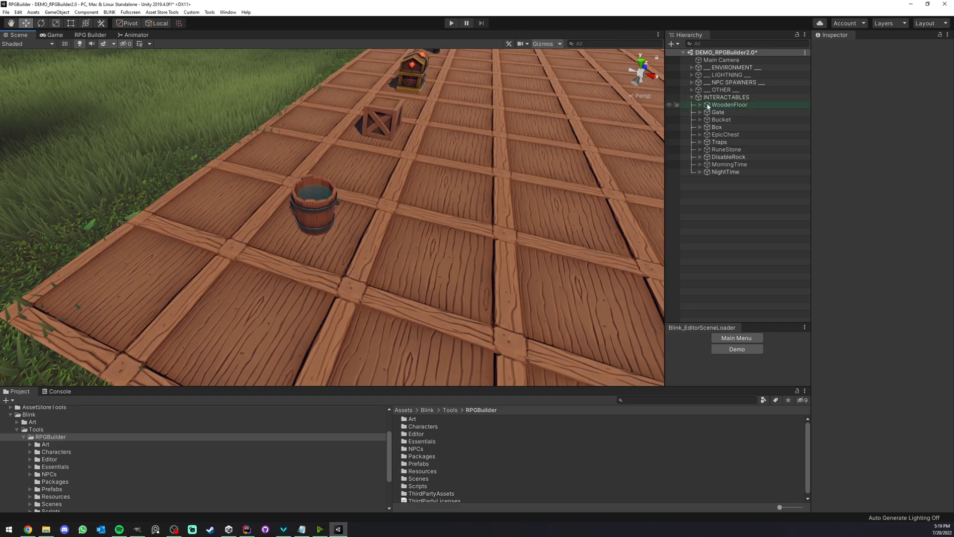
{"action": "left_click", "coordinate": [721, 119]}
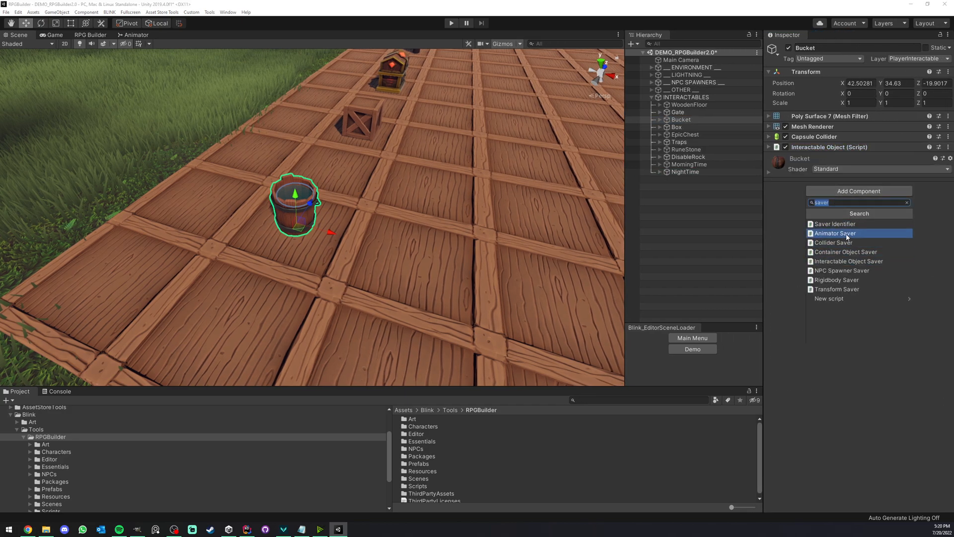
{"action": "left_click", "coordinate": [848, 260]}
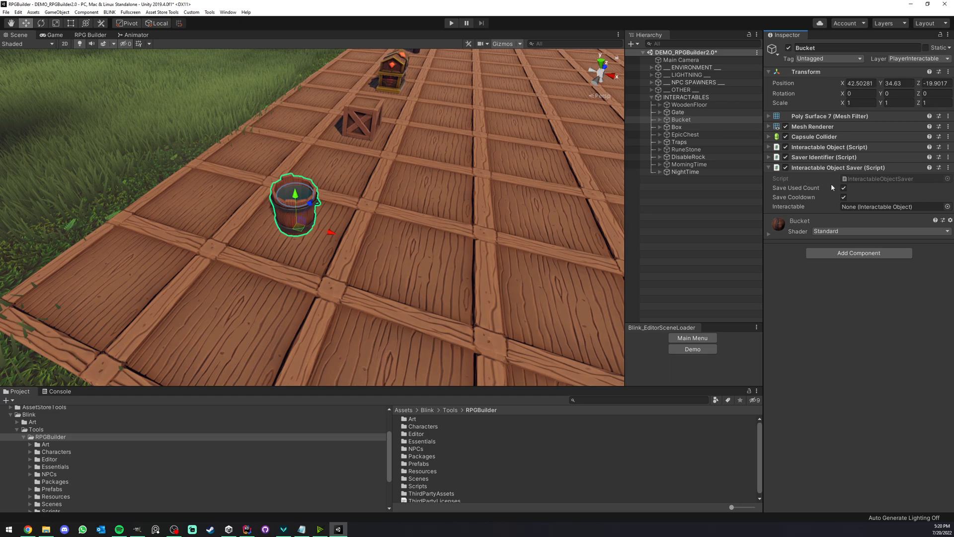
{"action": "left_click", "coordinate": [769, 157]}
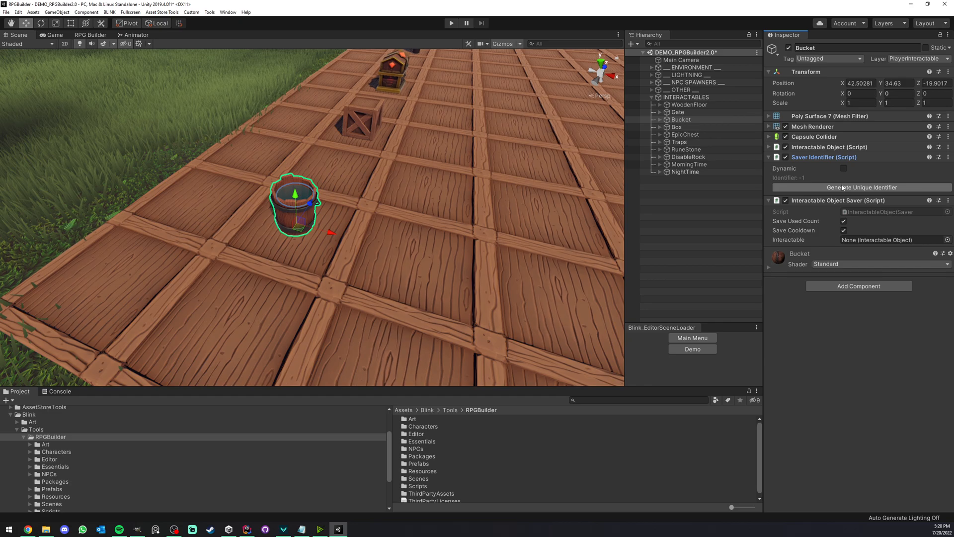
- Generate a unique save ID for the Bucket and link its Interactable Object to the saver
{"action": "left_click", "coordinate": [844, 168]}
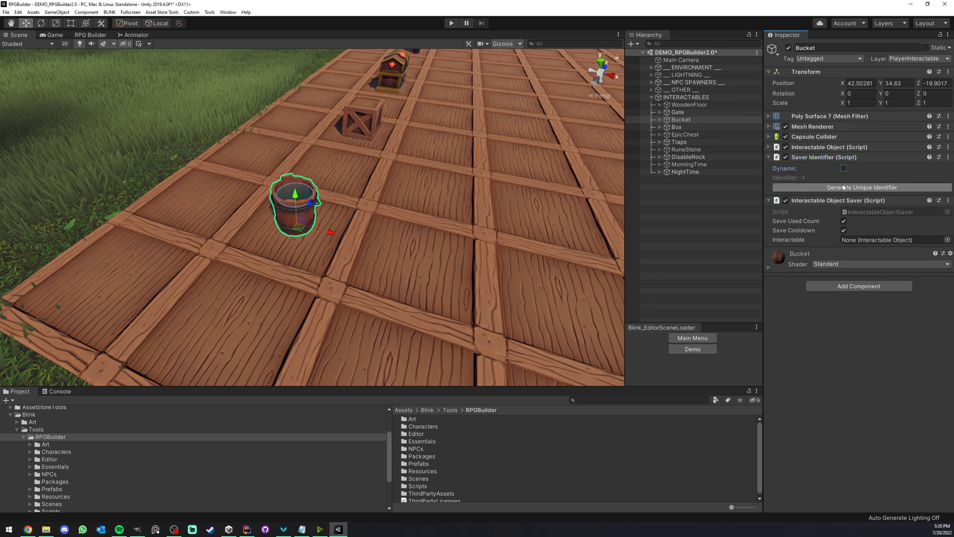
{"action": "left_click", "coordinate": [770, 157]}
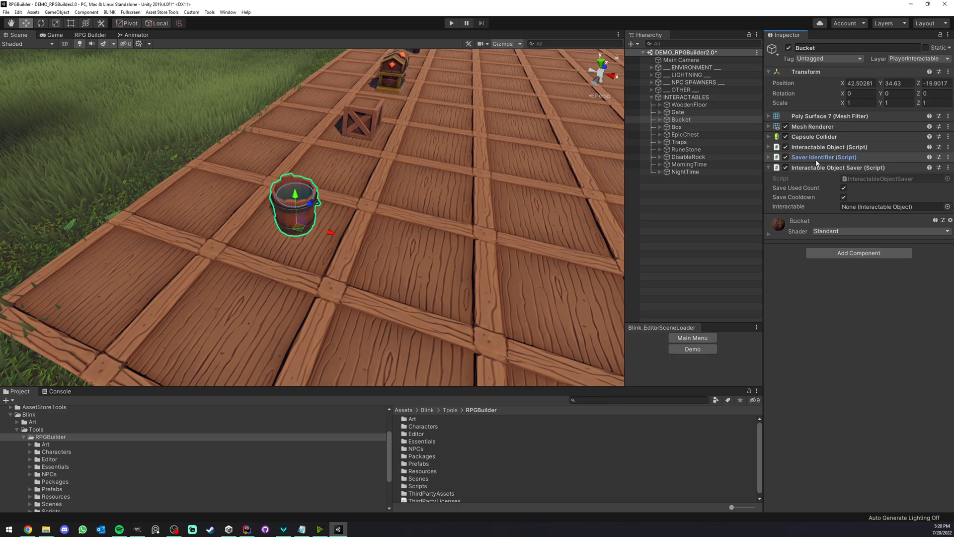
{"action": "mouse_move", "coordinate": [805, 179]}
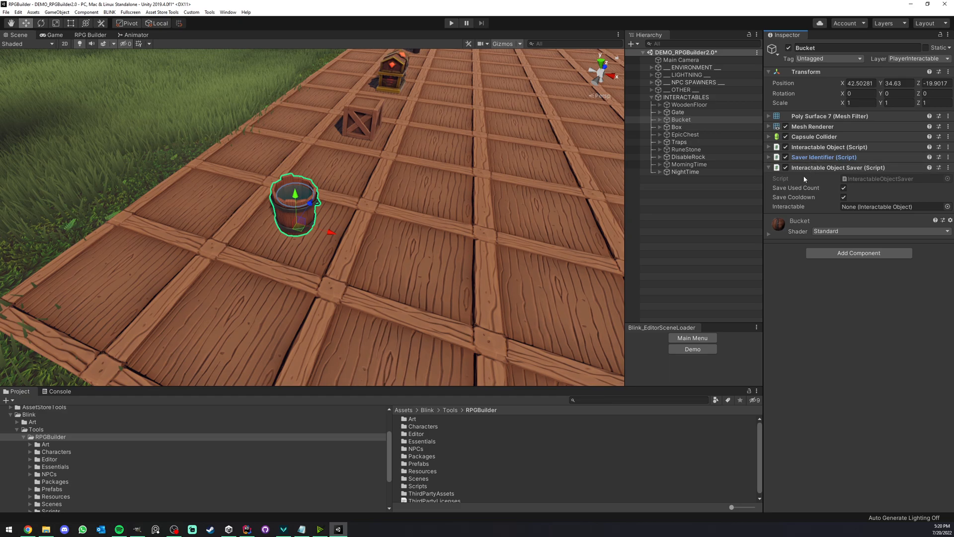
{"action": "mouse_move", "coordinate": [797, 196]}
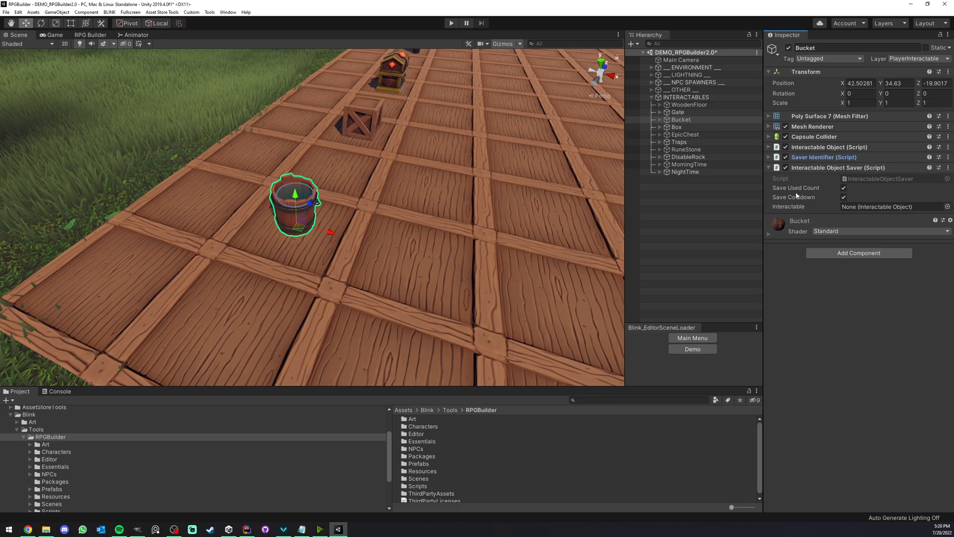
{"action": "left_click", "coordinate": [892, 207]}
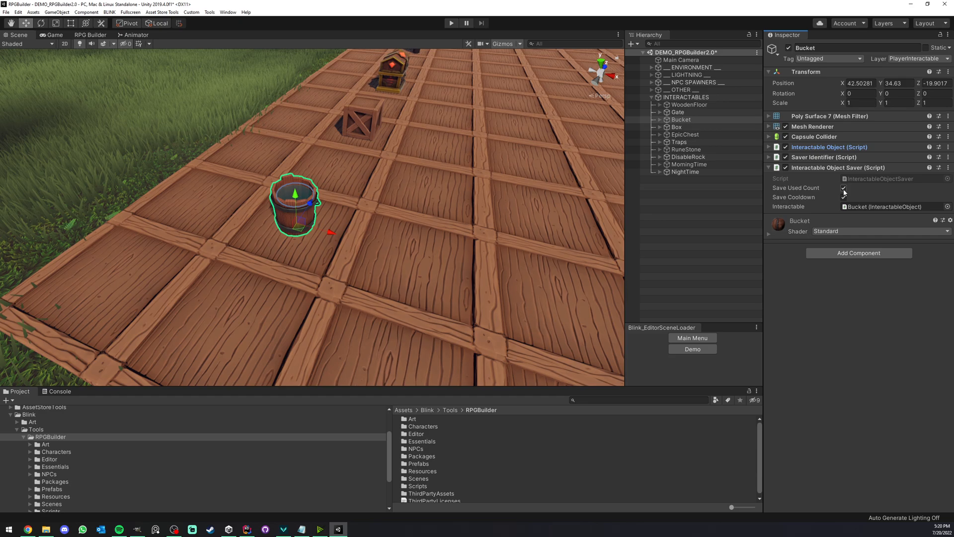
- Enable saving of both the used count and the cooldown
{"action": "left_click", "coordinate": [844, 188]}
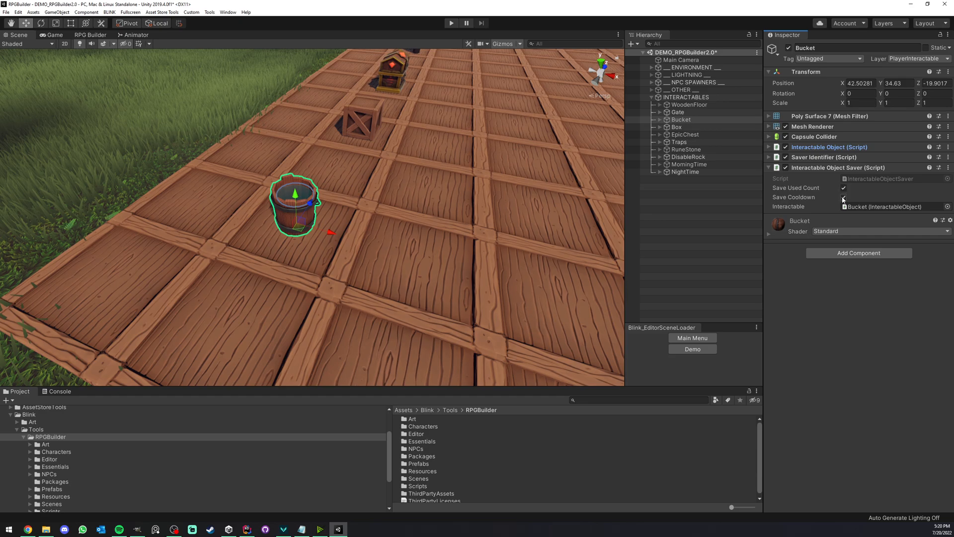
{"action": "left_click", "coordinate": [844, 197]}
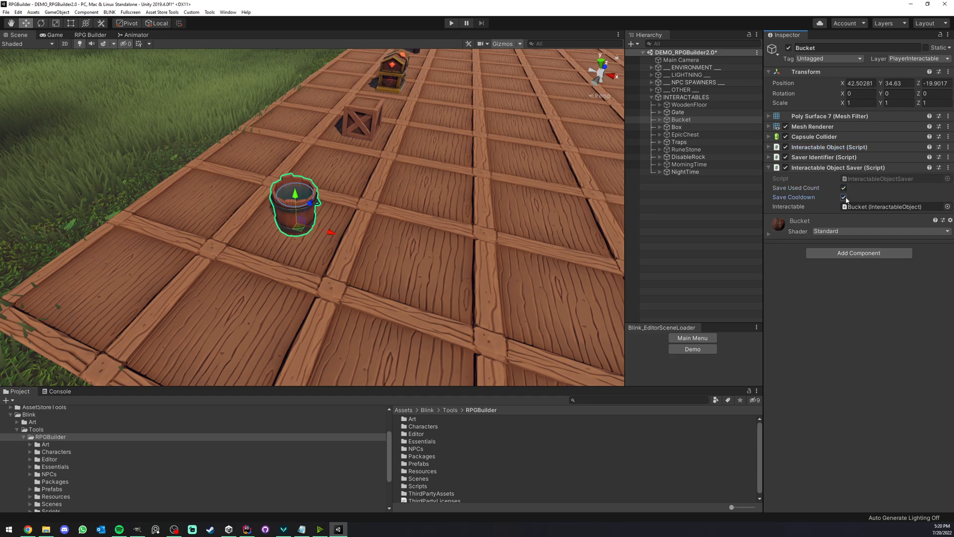
{"action": "left_click", "coordinate": [843, 197]}
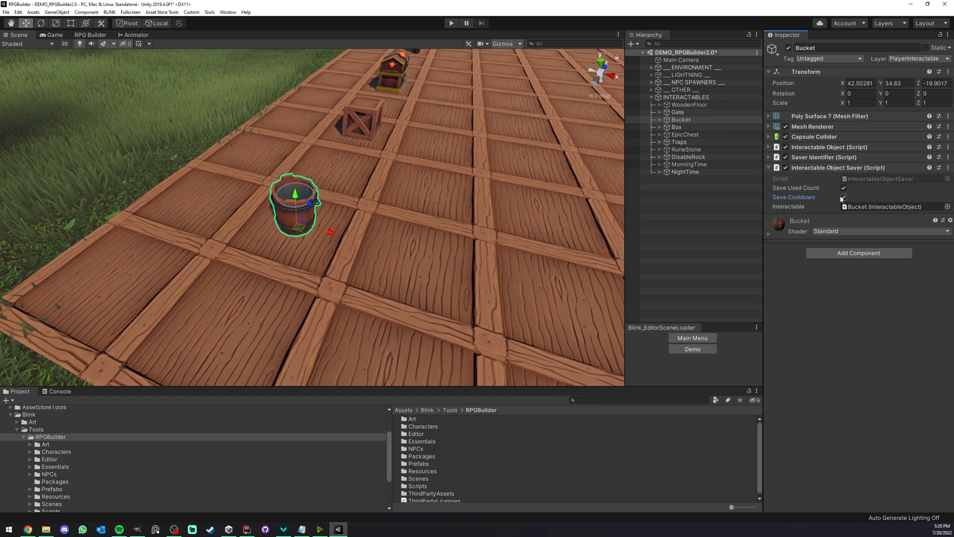
{"action": "left_click", "coordinate": [843, 197]}
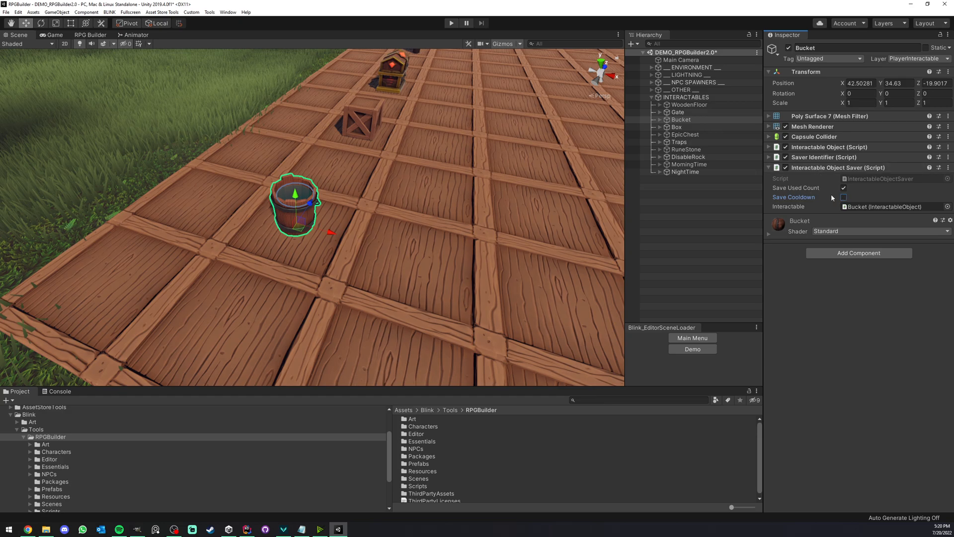
{"action": "left_click", "coordinate": [843, 197]}
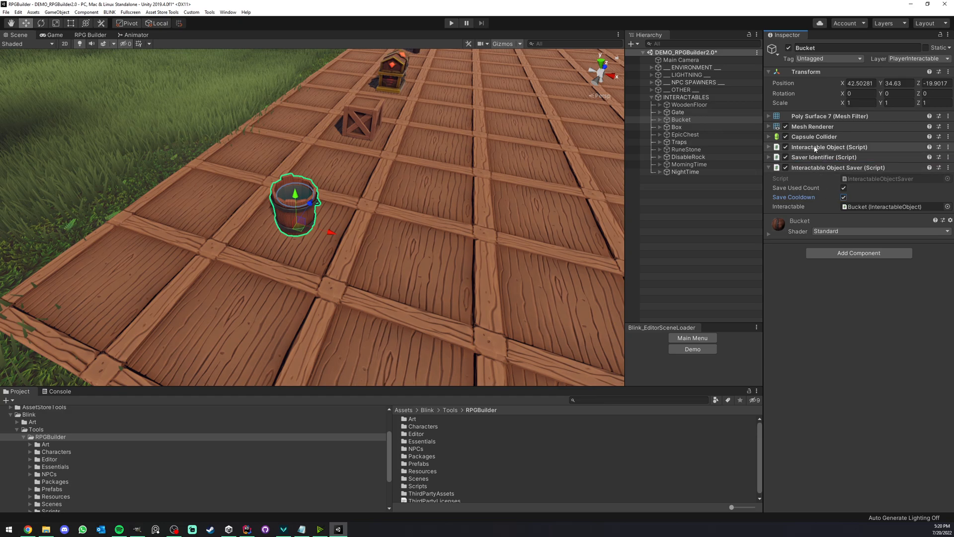
- Mark the Bucket interactable persistent and enable its Max Use Amount of 1
{"action": "left_click", "coordinate": [770, 147]}
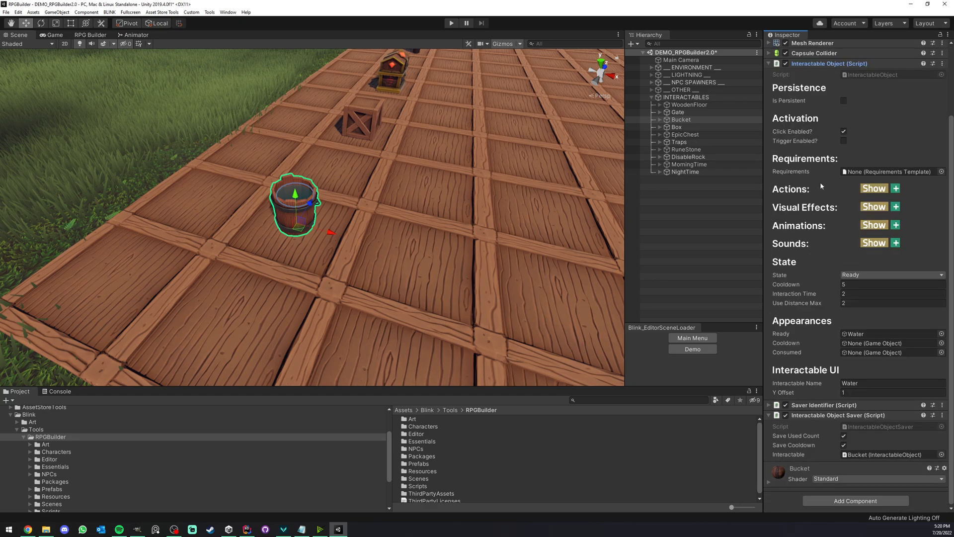
{"action": "mouse_move", "coordinate": [843, 114]}
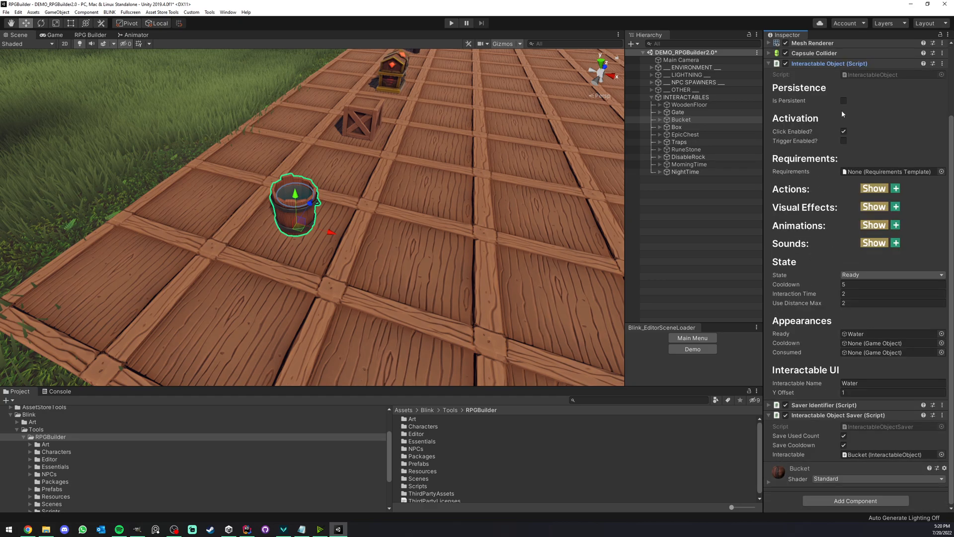
{"action": "left_click", "coordinate": [844, 101]}
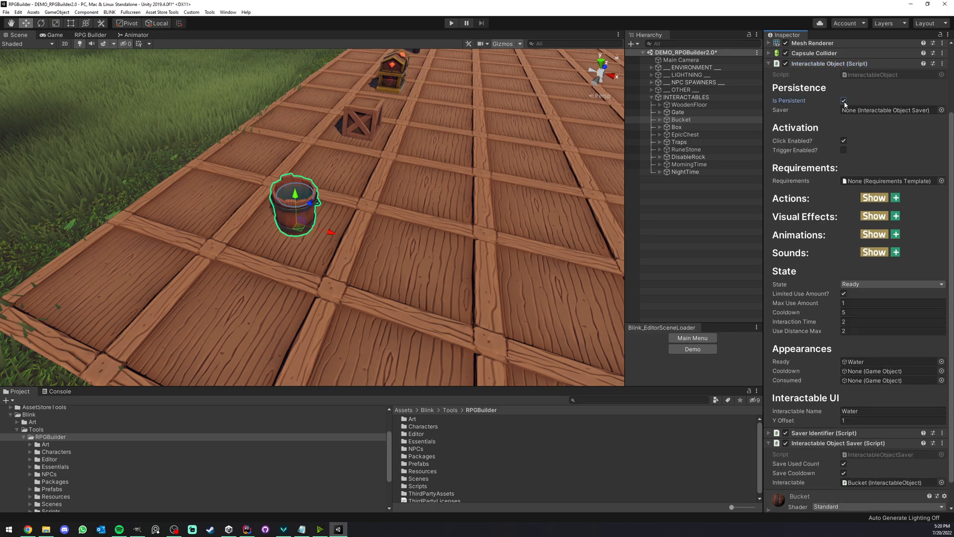
{"action": "scroll", "scroll_direction": "down", "scroll_amount": 3}
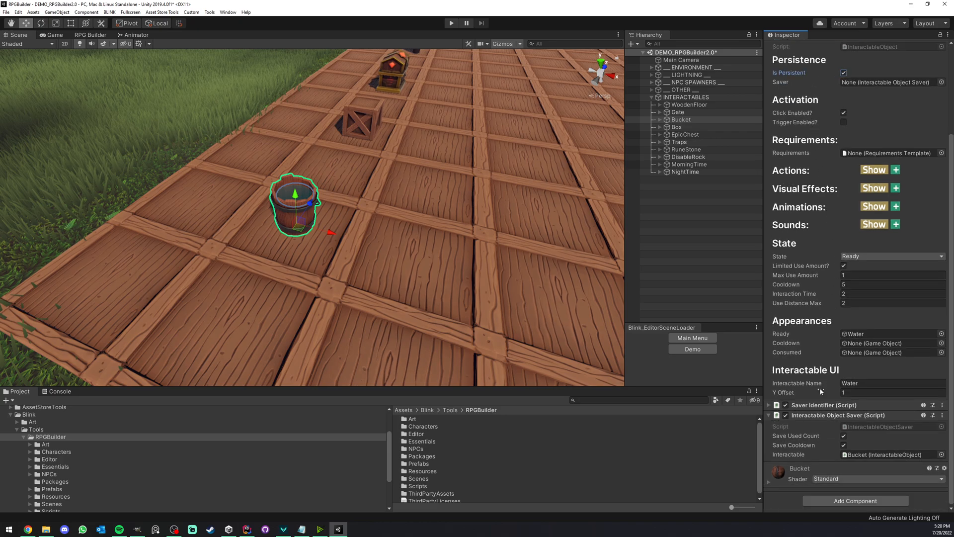
{"action": "scroll", "scroll_direction": "up", "scroll_amount": 3}
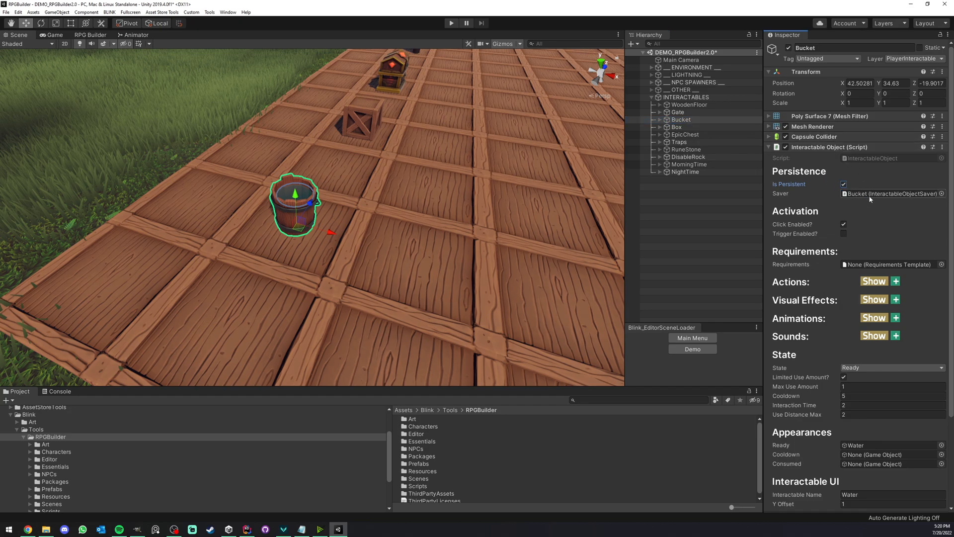
{"action": "scroll", "scroll_direction": "down", "scroll_amount": 3}
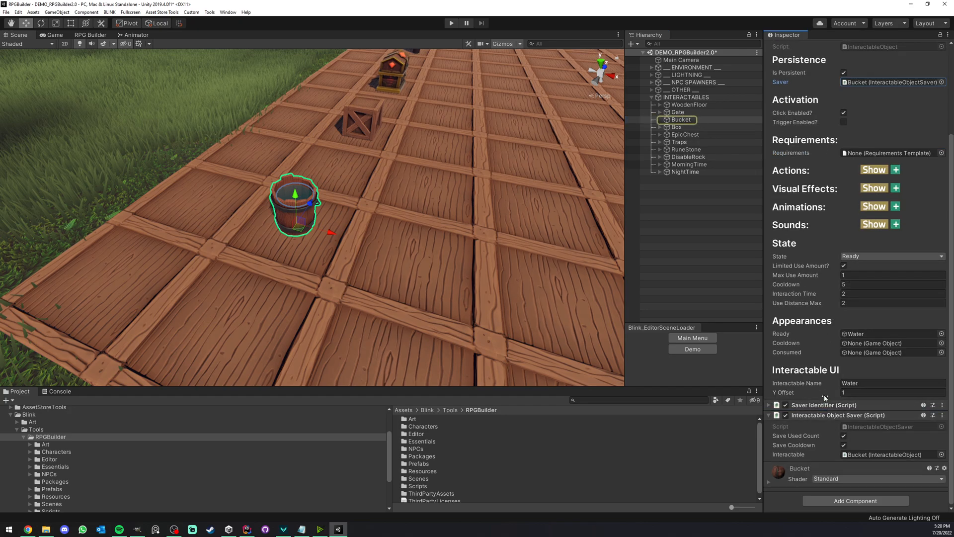
{"action": "scroll", "scroll_direction": "up", "scroll_amount": 3}
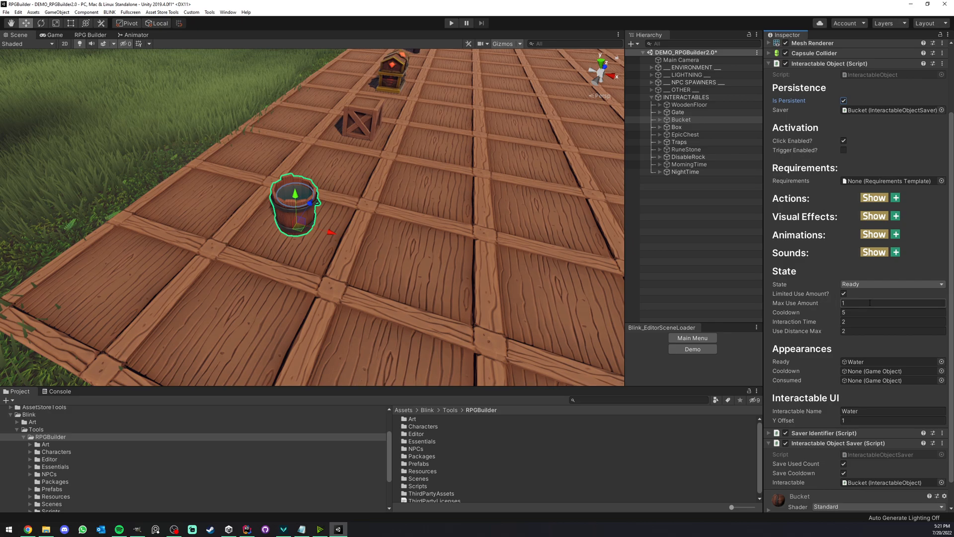
{"action": "left_click", "coordinate": [892, 302]}
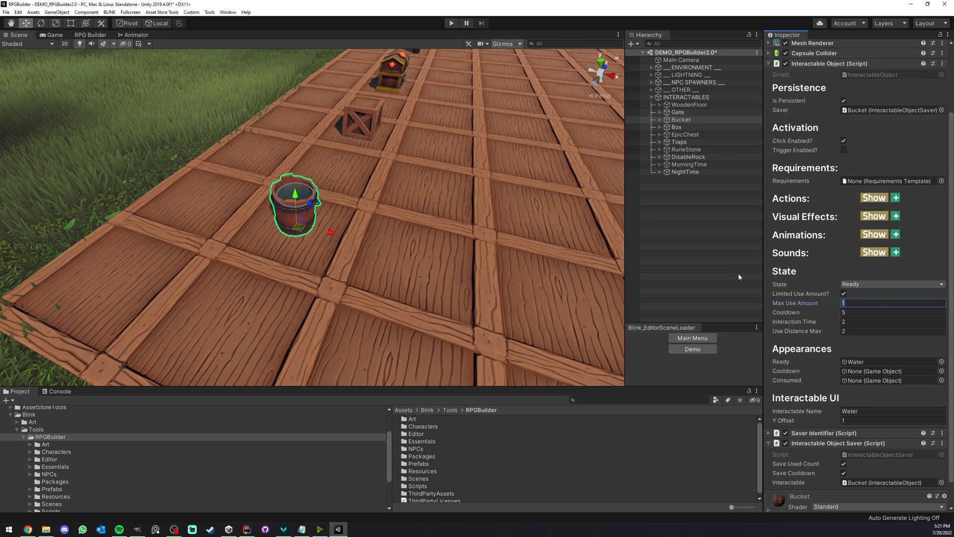
{"action": "mouse_move", "coordinate": [294, 192]}
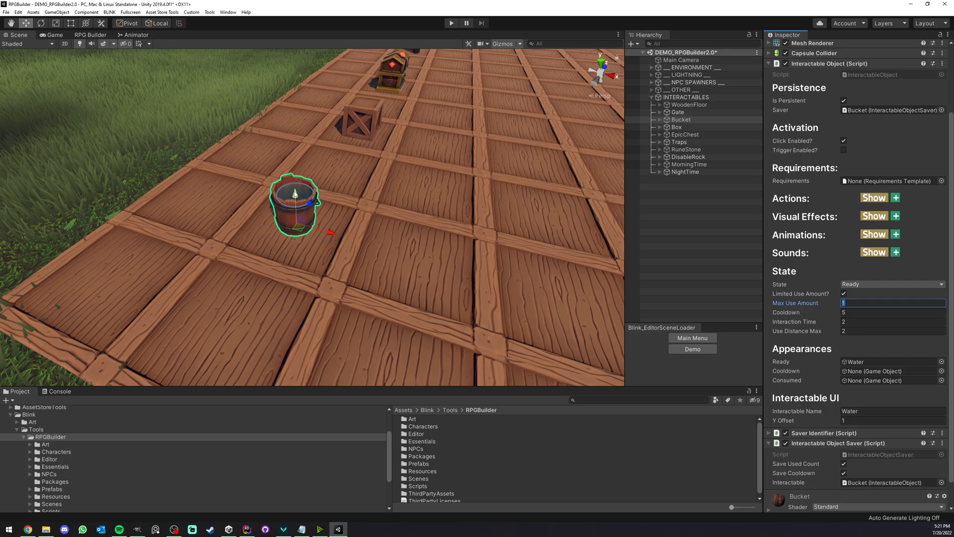
{"action": "mouse_move", "coordinate": [548, 239]}
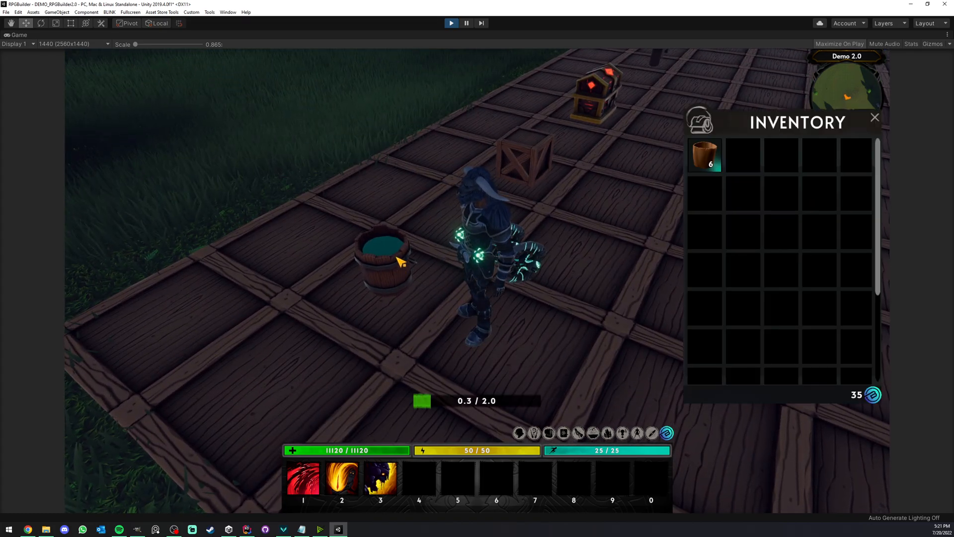
- Collect the bucket's water, then restart the game to confirm it stays empty
{"action": "left_click", "coordinate": [399, 261]}
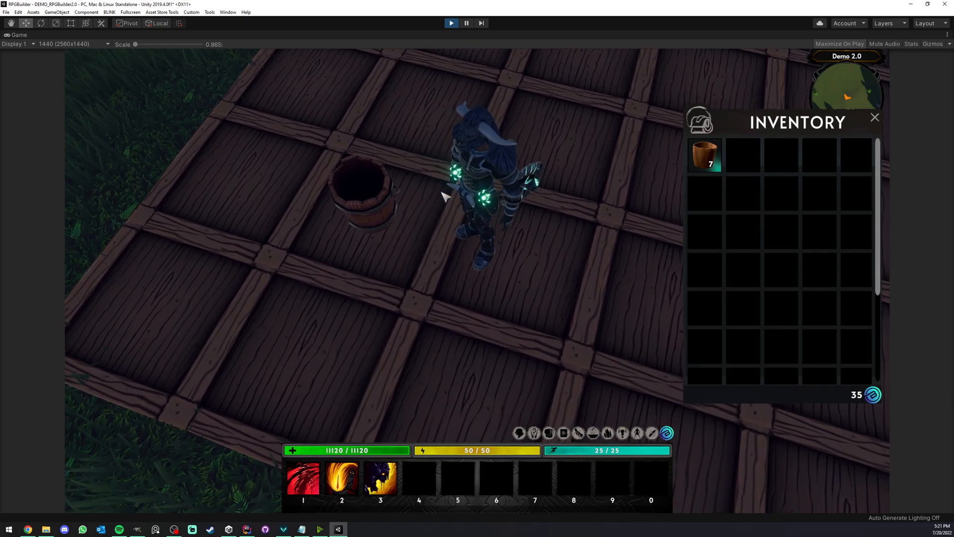
{"action": "mouse_move", "coordinate": [383, 204]}
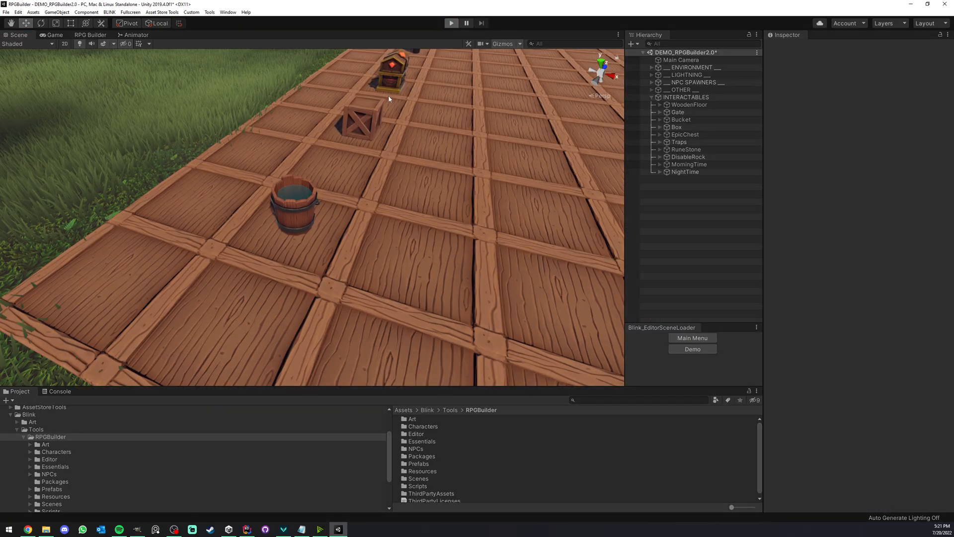
{"action": "mouse_move", "coordinate": [338, 133]}
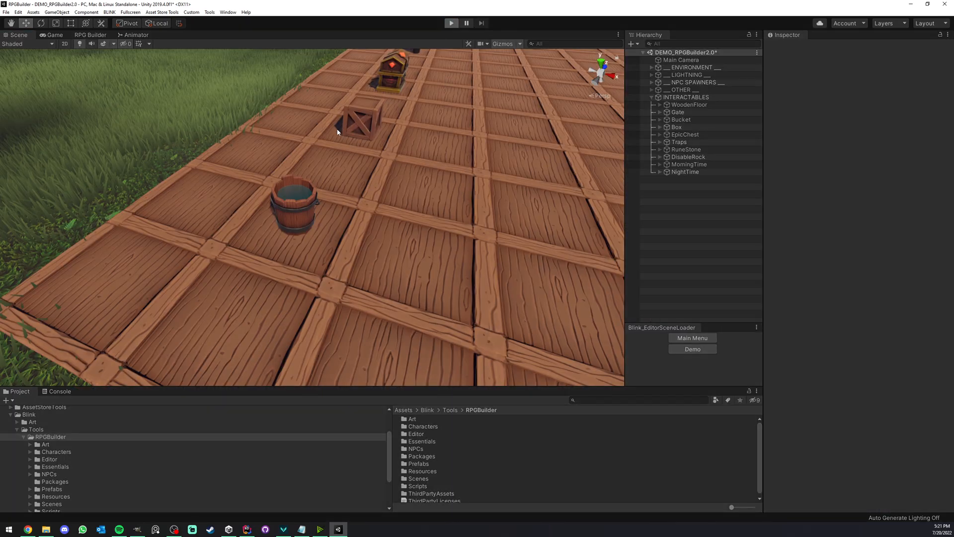
{"action": "left_click", "coordinate": [451, 22]}
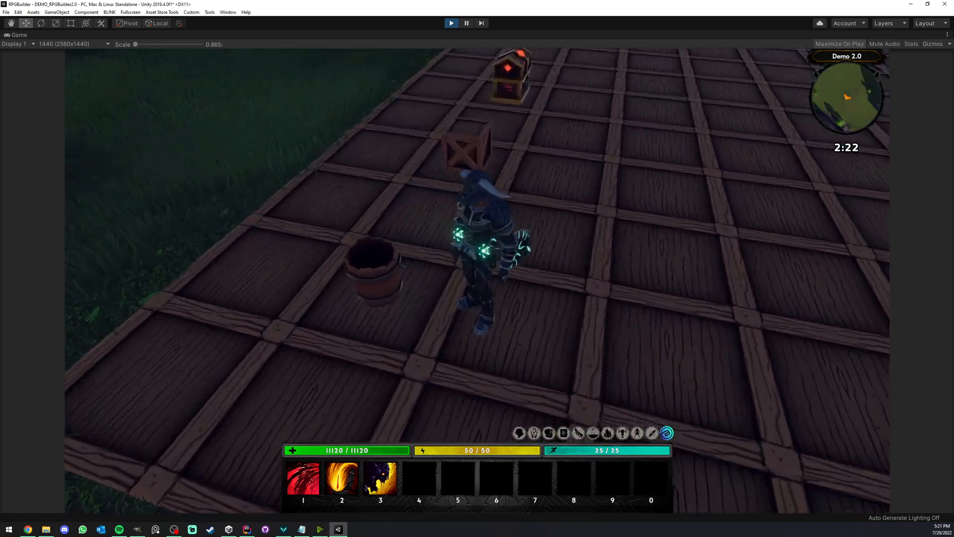